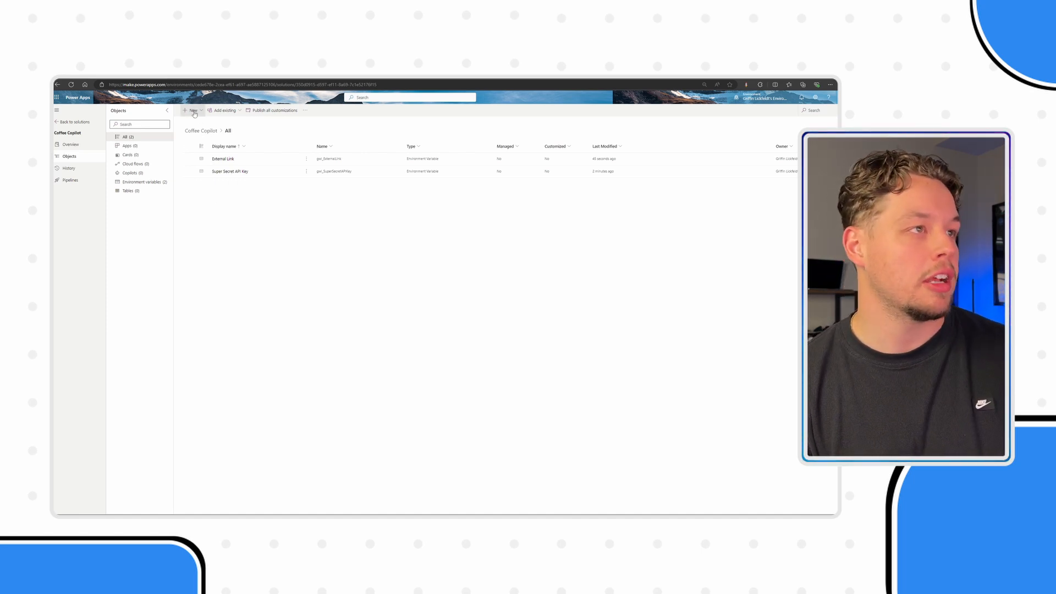
Step: Open the Coffee Copilot in Copilot Studio to reach its overview and topics
{"action": "left_click", "coordinate": [193, 110]}
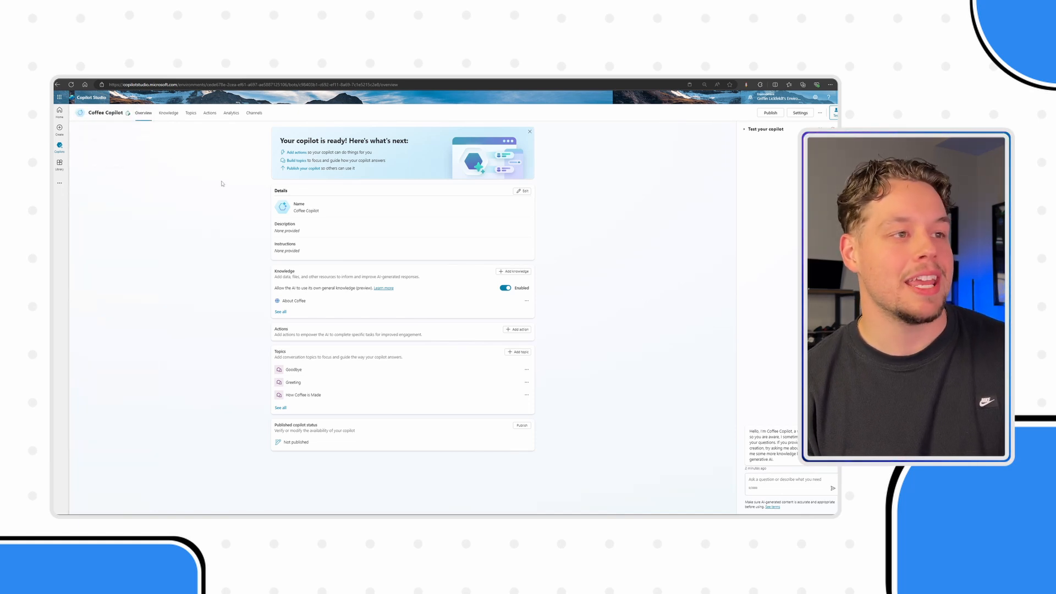
{"action": "mouse_move", "coordinate": [219, 188]}
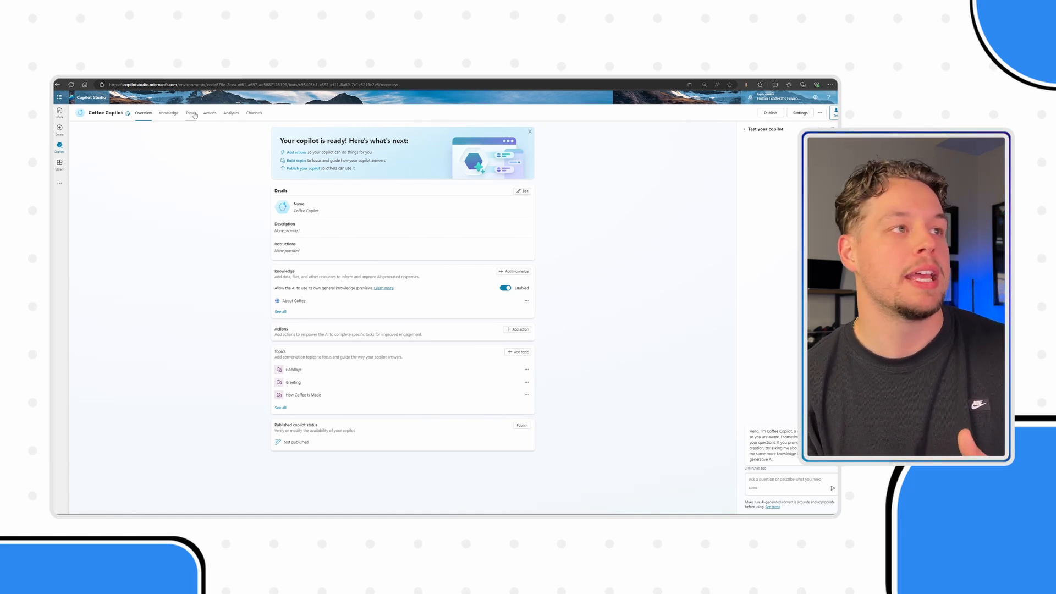
Step: Open the How Coffee is Made topic and add a node below Create generative answers
{"action": "left_click", "coordinate": [191, 112]}
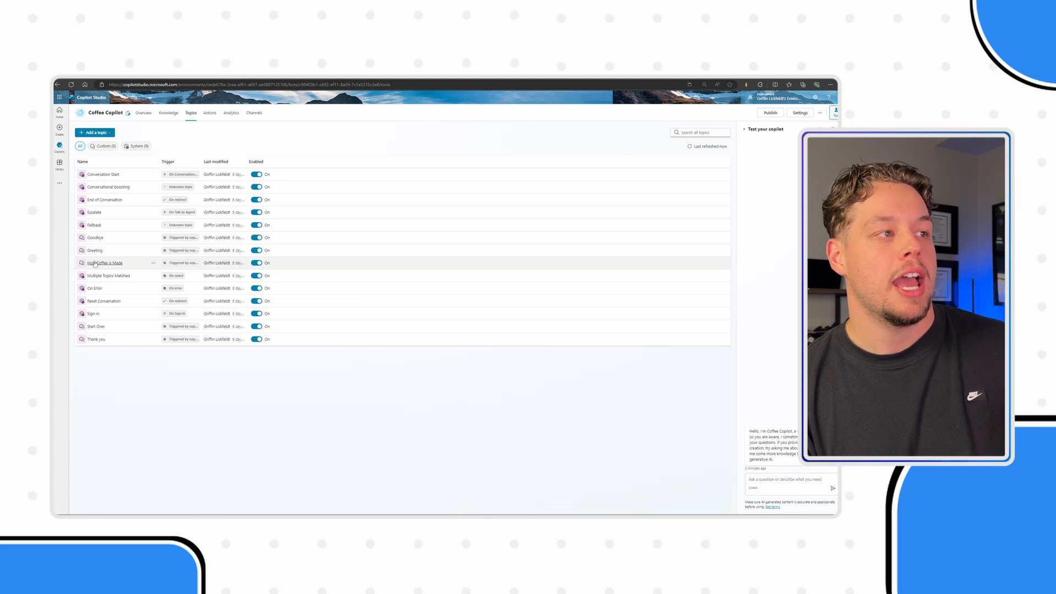
{"action": "left_click", "coordinate": [104, 263]}
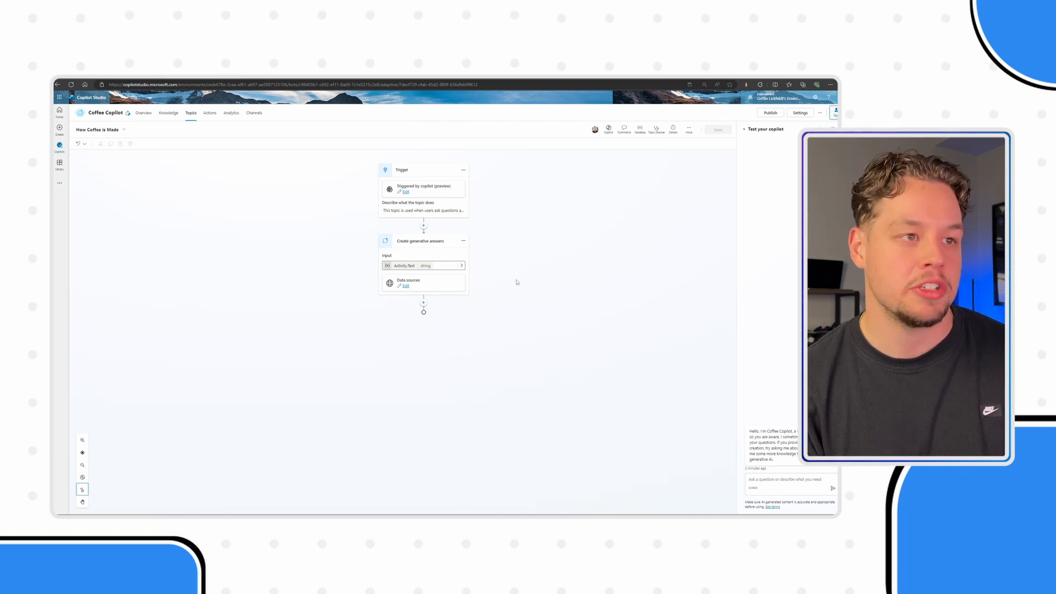
{"action": "left_click", "coordinate": [423, 301]}
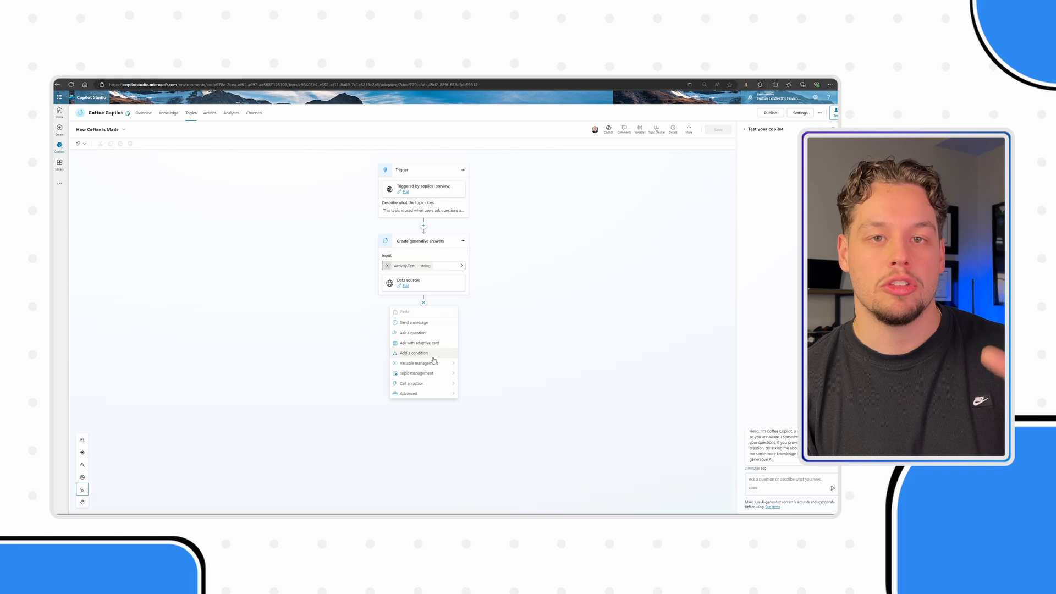
Step: Add a condition after generative answers, browsing its System and Environment variables without choosing one
{"action": "left_click", "coordinate": [414, 353]}
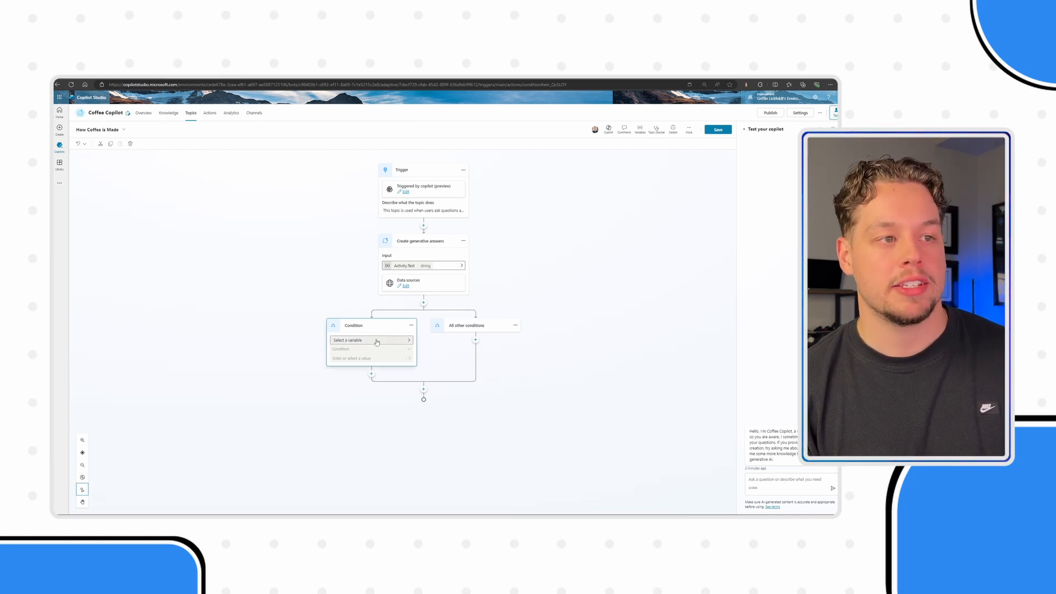
{"action": "left_click", "coordinate": [370, 340]}
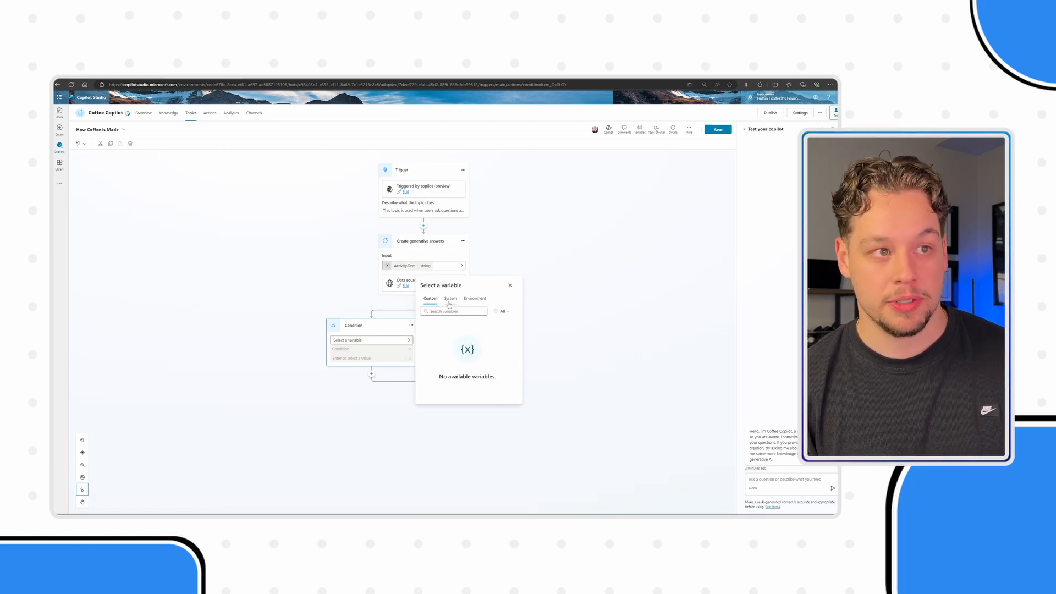
{"action": "left_click", "coordinate": [450, 298]}
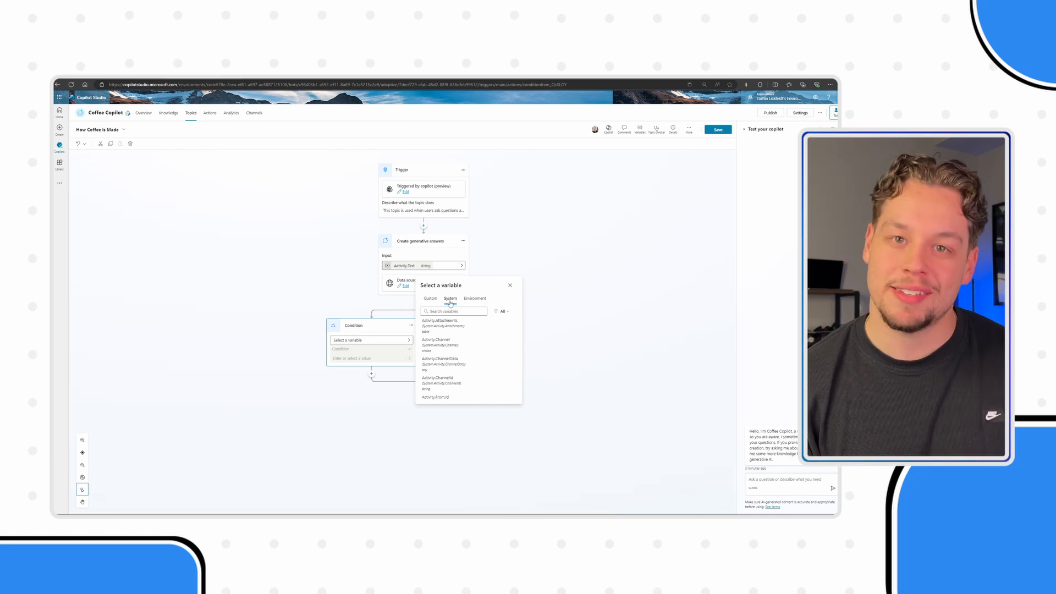
{"action": "left_click", "coordinate": [473, 298]}
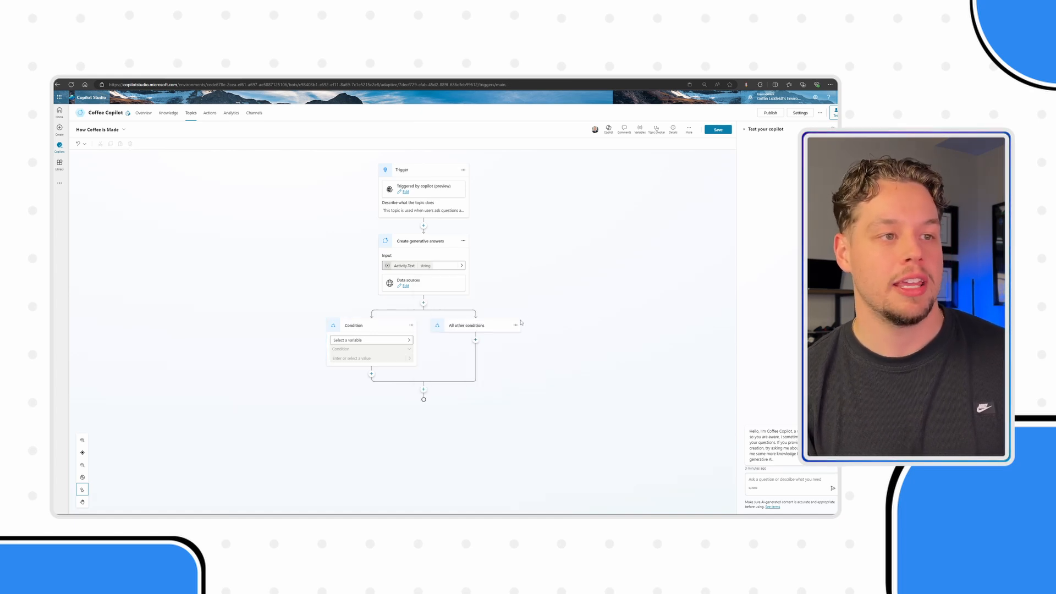
{"action": "left_click", "coordinate": [369, 340]}
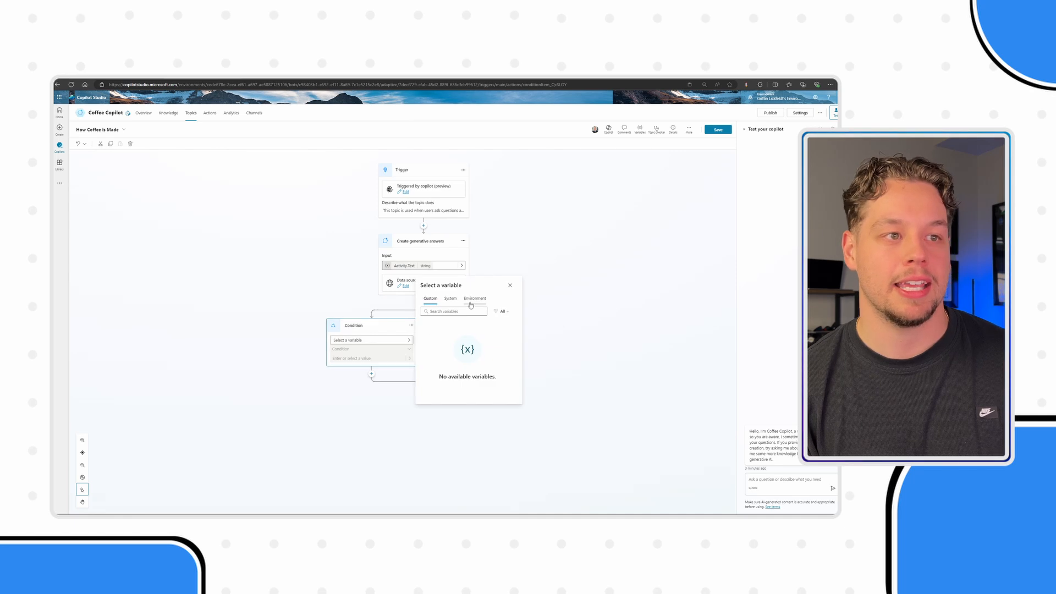
{"action": "left_click", "coordinate": [473, 298]}
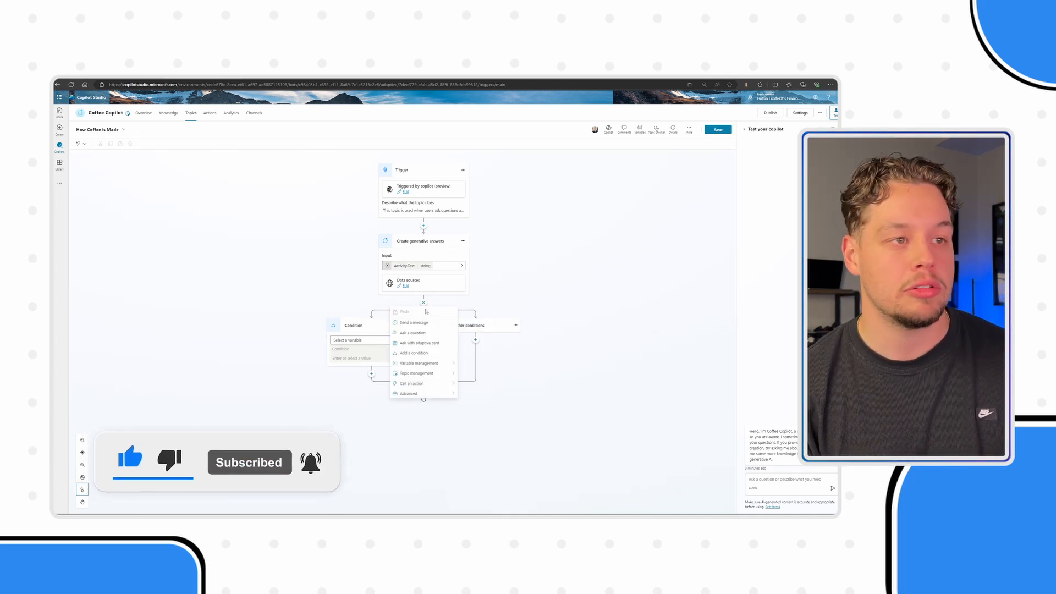
Step: Add a message node inserting the gvd_ExternalLink environment variable before the condition
{"action": "left_click", "coordinate": [413, 323]}
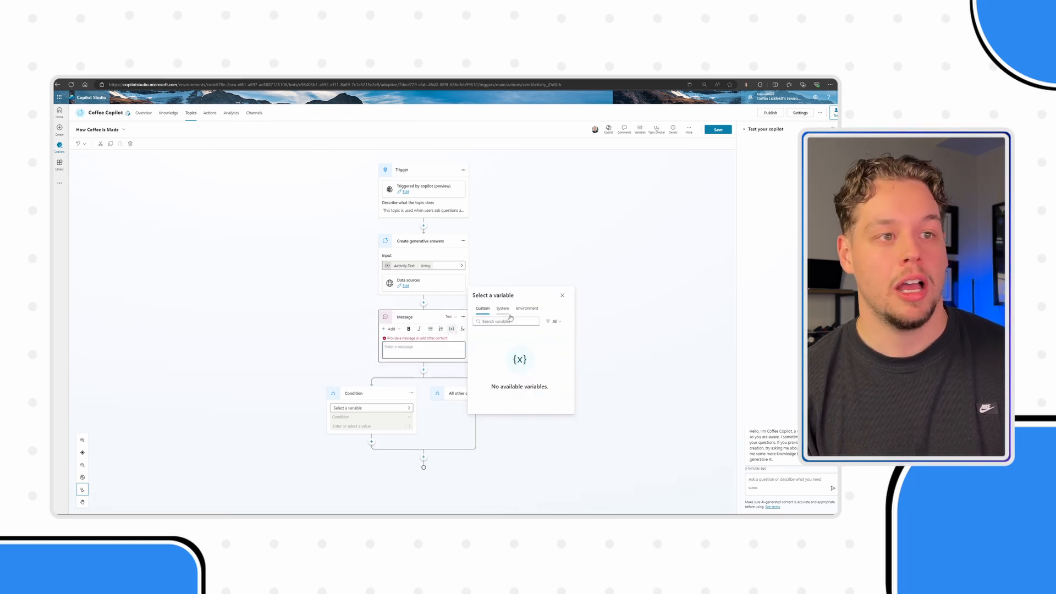
{"action": "left_click", "coordinate": [527, 308]}
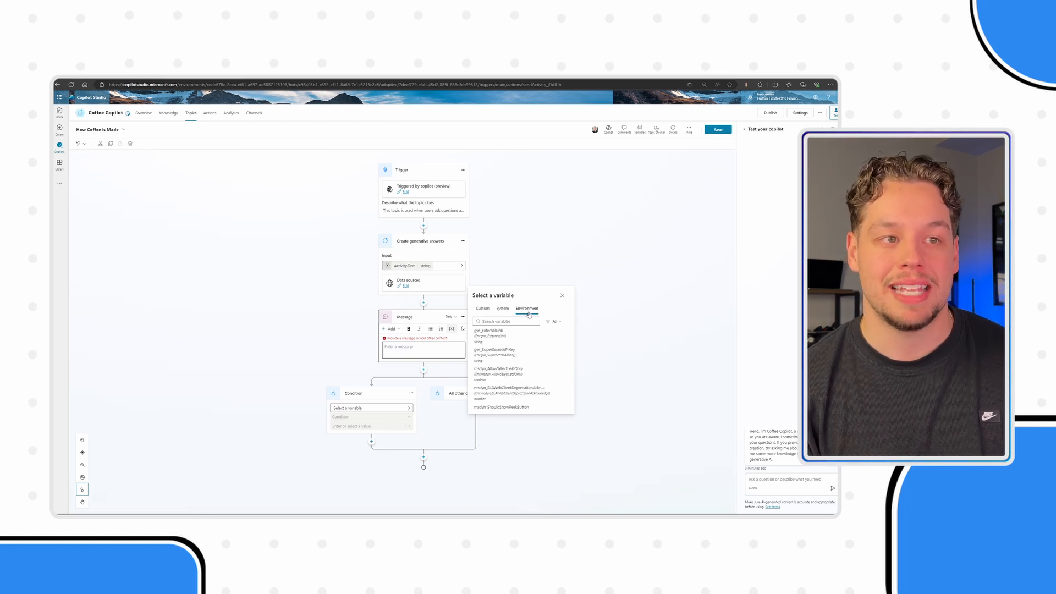
{"action": "left_click", "coordinate": [488, 332]}
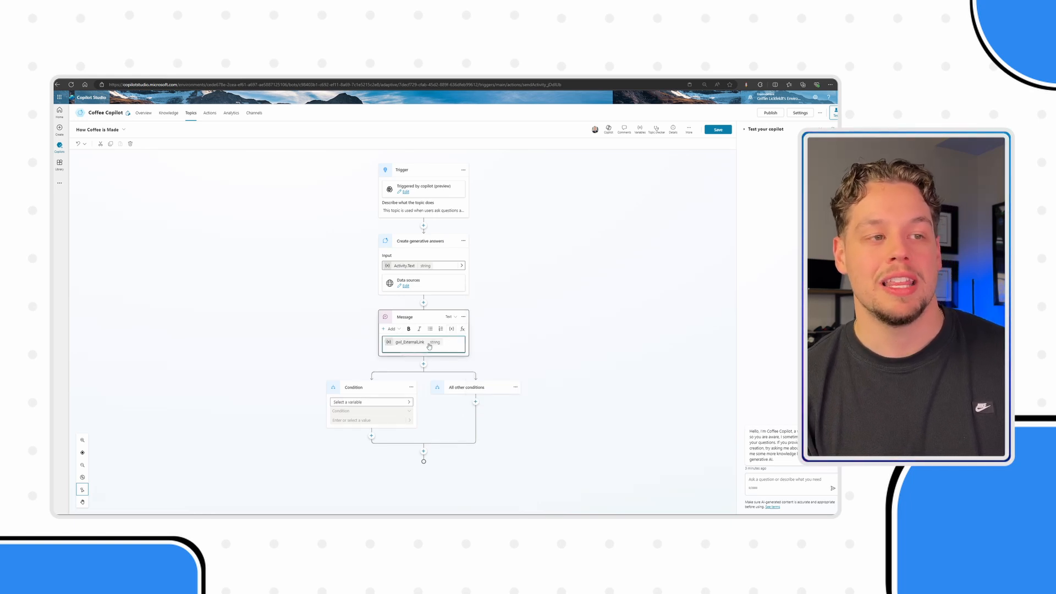